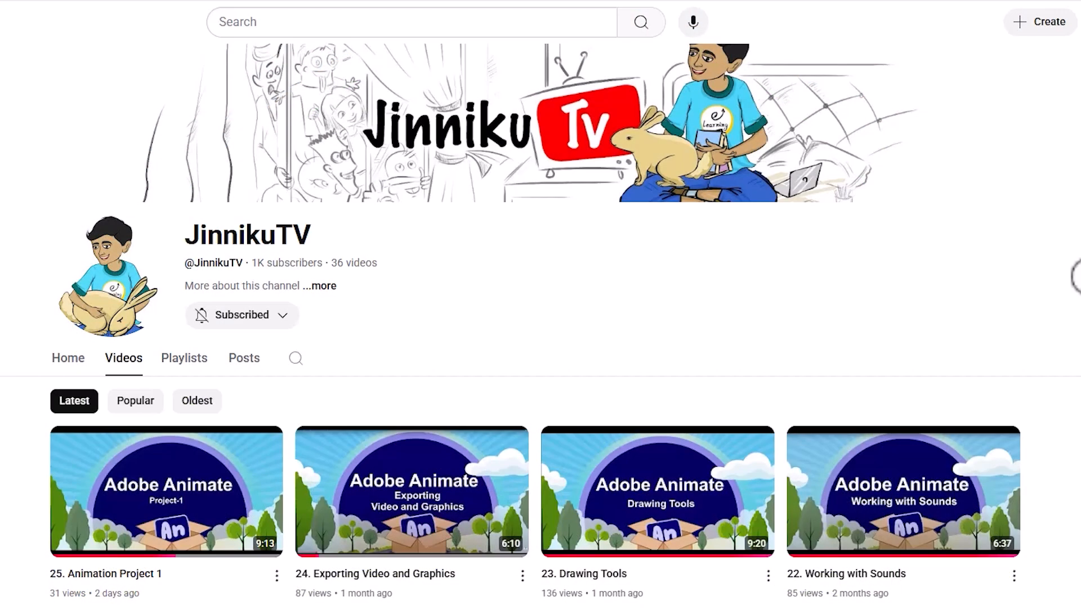
# Scroll the Videos tab down to the Shape Tools and Primitives and Free Transform Tools tutorials.
pyautogui.scroll(-3)
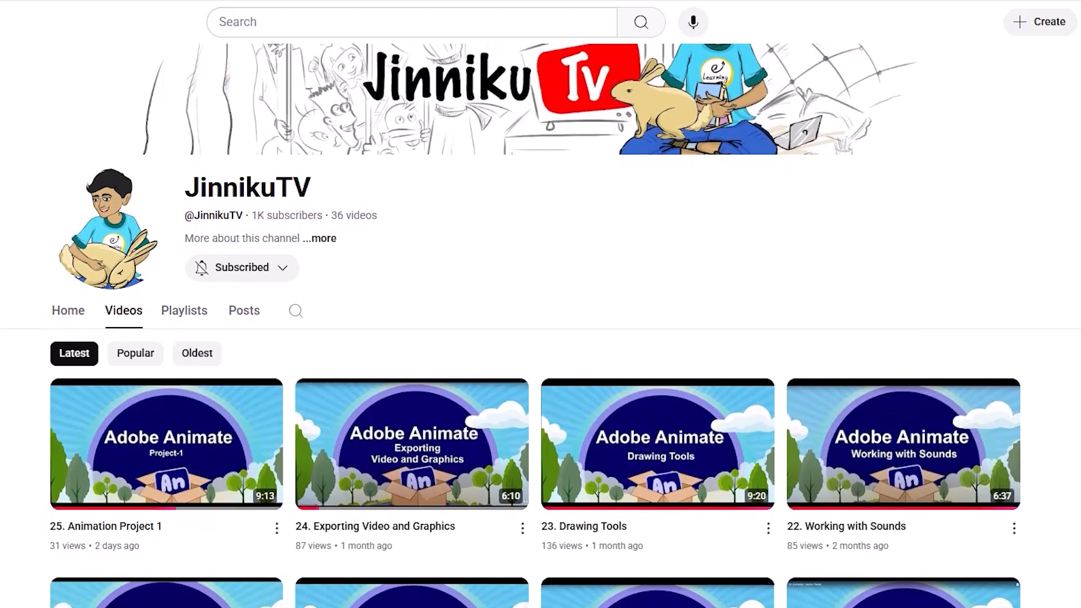
pyautogui.scroll(-3)
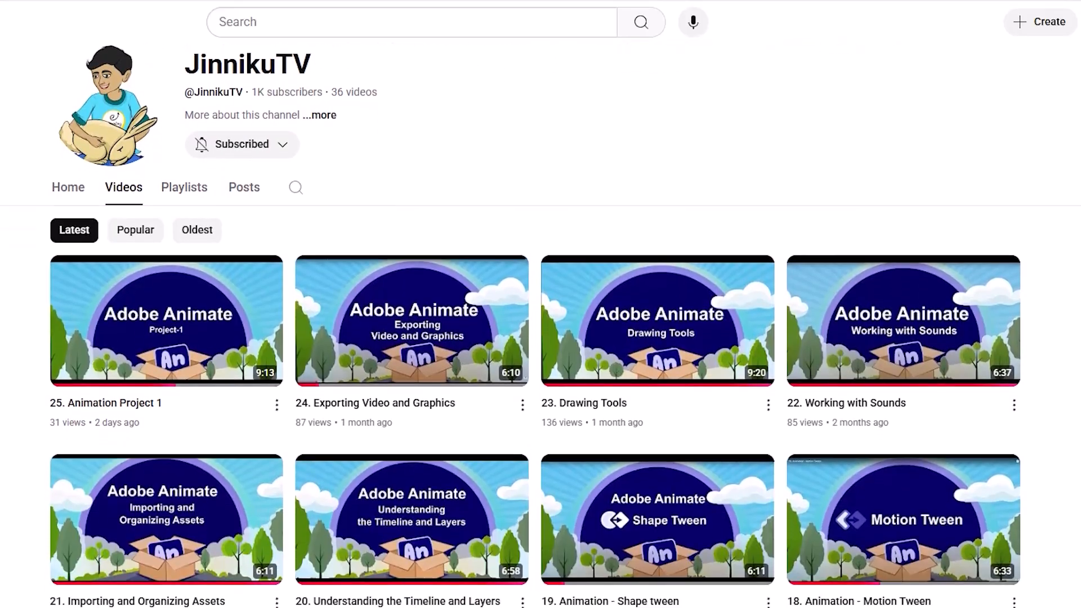
pyautogui.scroll(-3)
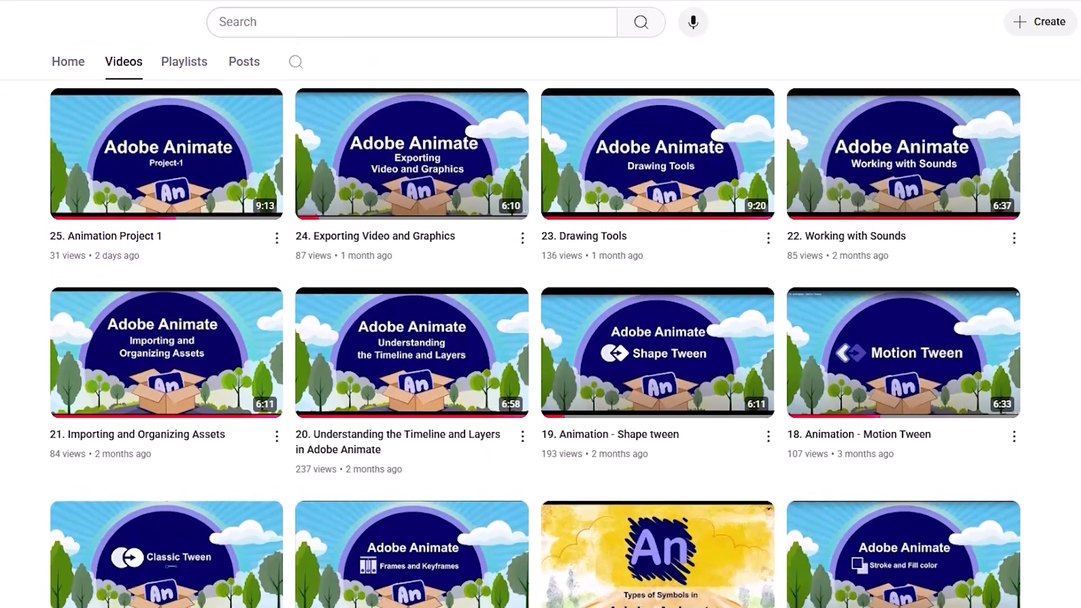
pyautogui.scroll(-3)
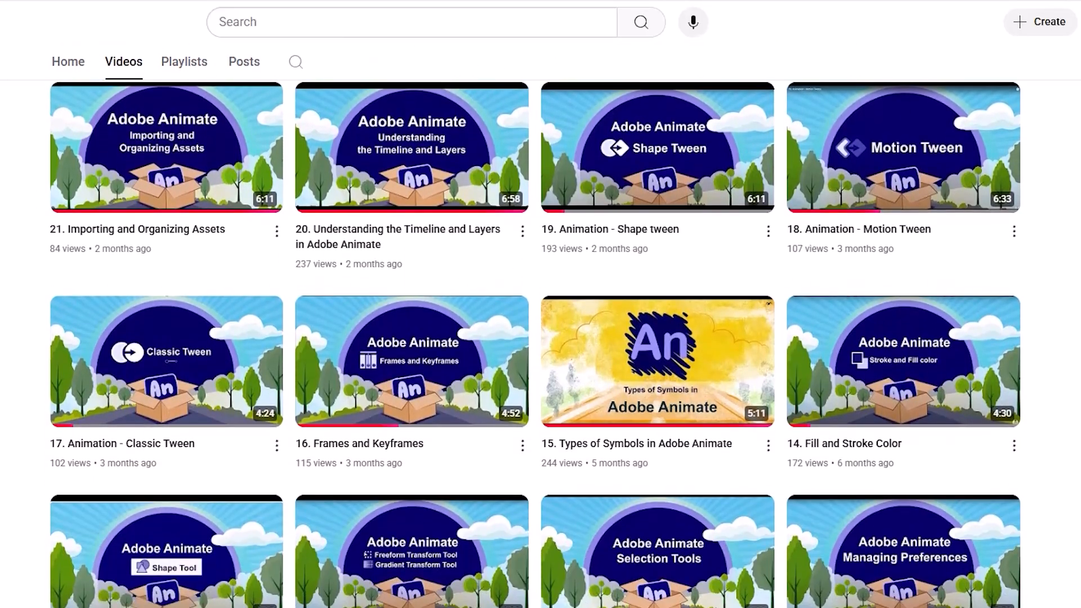
pyautogui.scroll(-3)
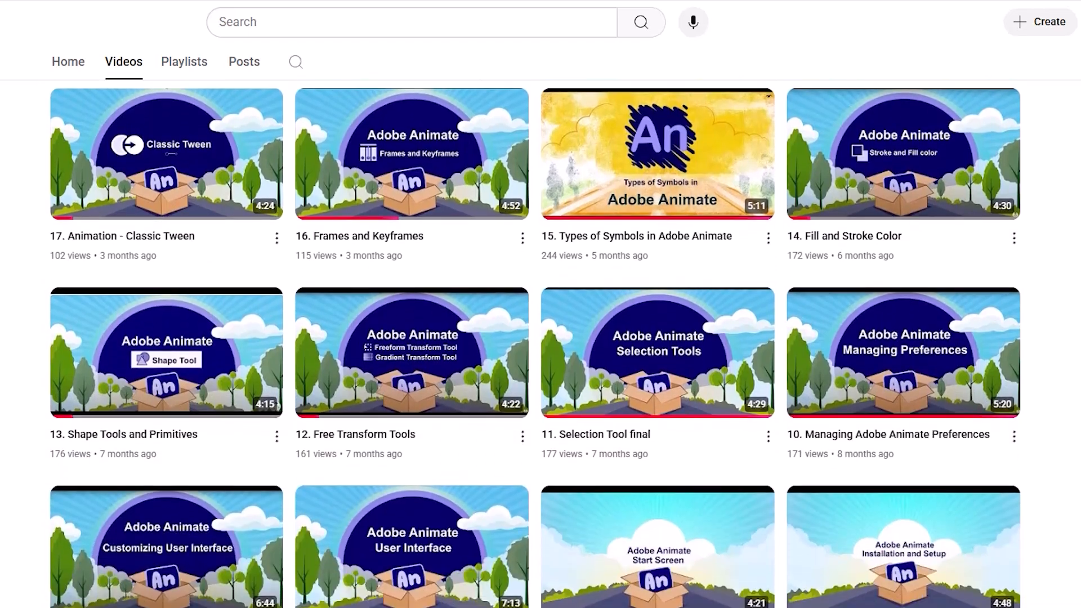
pyautogui.scroll(-3)
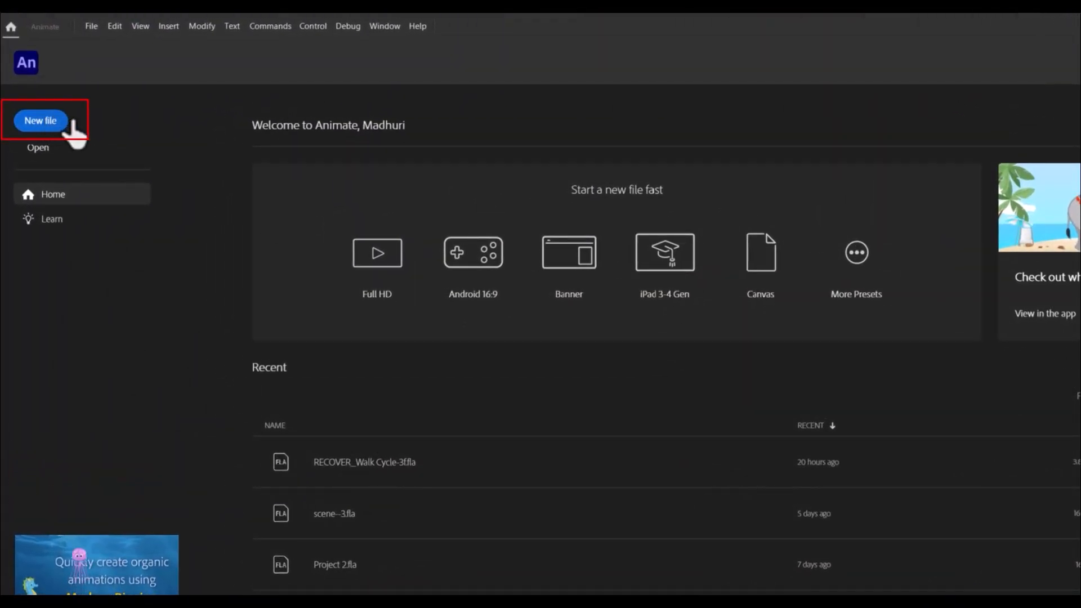
# Start a new Character Animation document at Full HD 1920 × 1080 and 24 fps.
pyautogui.click(41, 121)
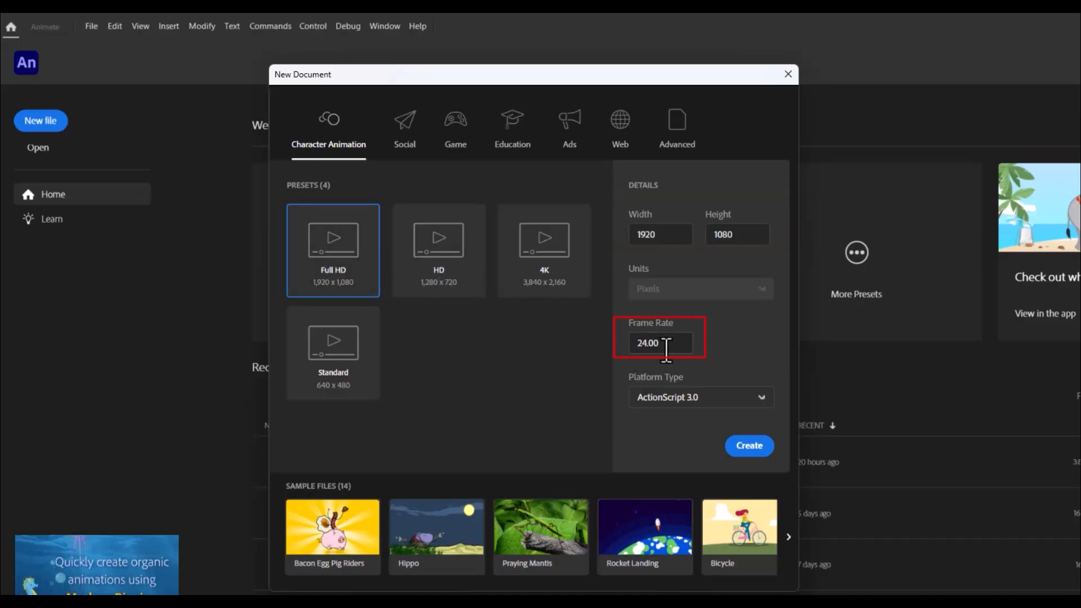
pyautogui.moveTo(669, 362)
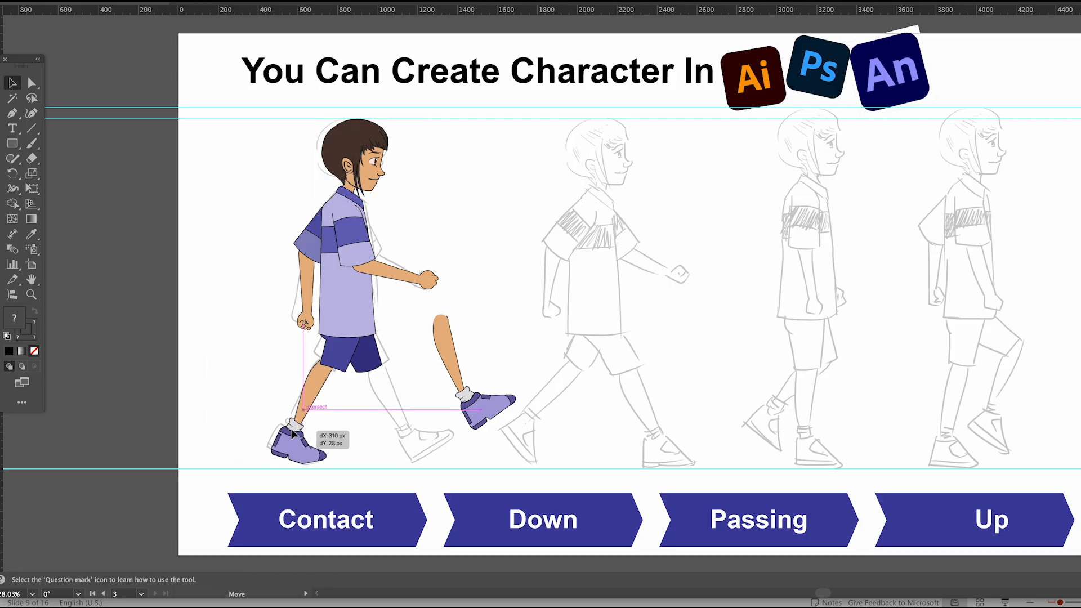
# Present the walk-cycle slide showing the Contact, Down, Passing and Up poses.
pyautogui.moveTo(290, 434); pyautogui.dragTo(296, 452)
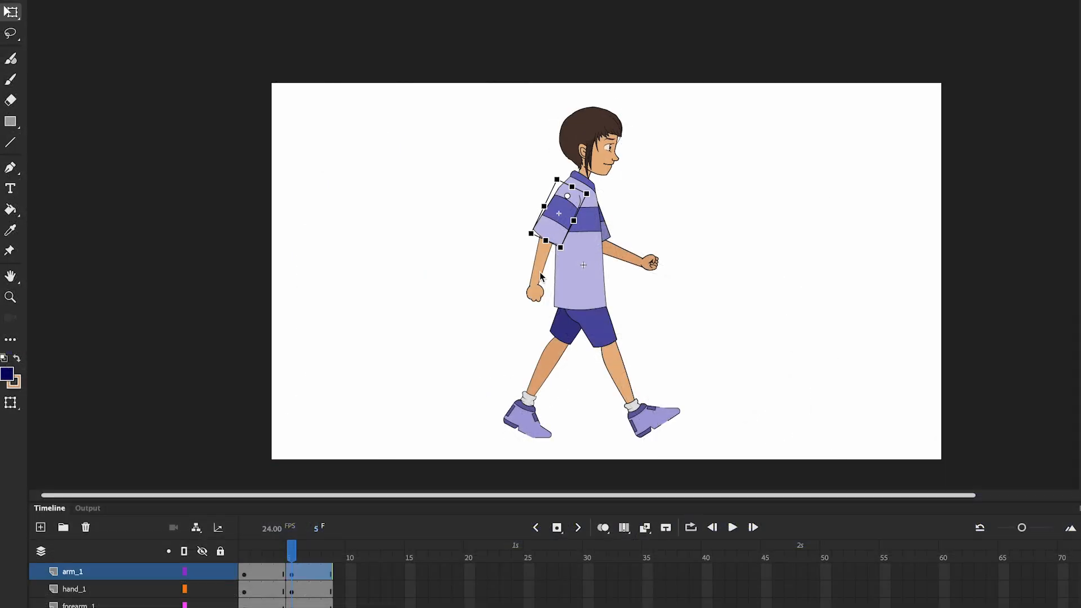
# Rotate the boy's arm_1 and hand_1 pieces into the next walking pose on frame 5.
pyautogui.click(75, 589)
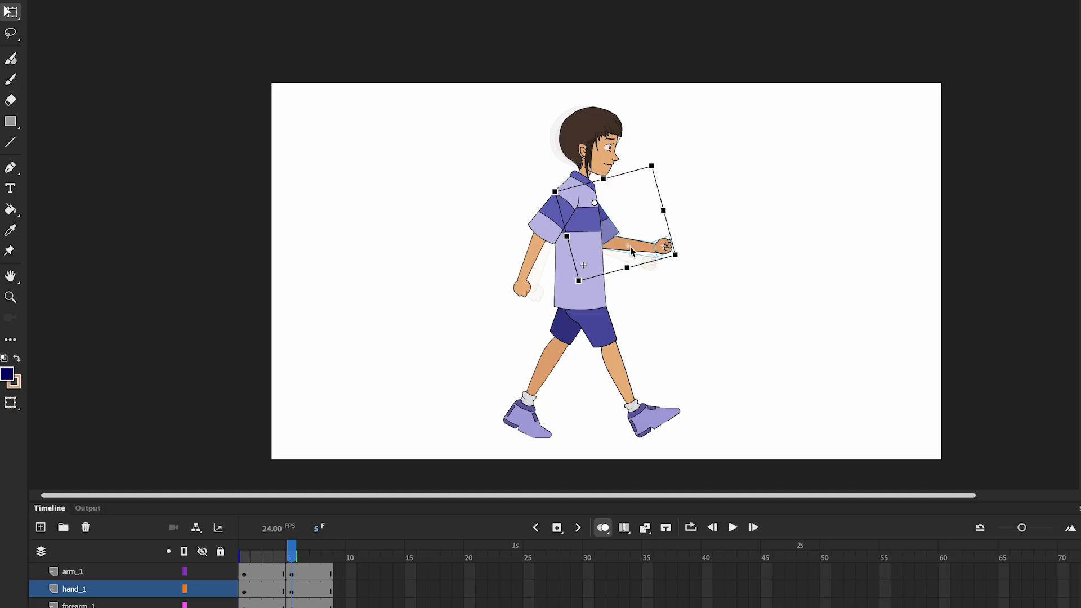
pyautogui.click(601, 527)
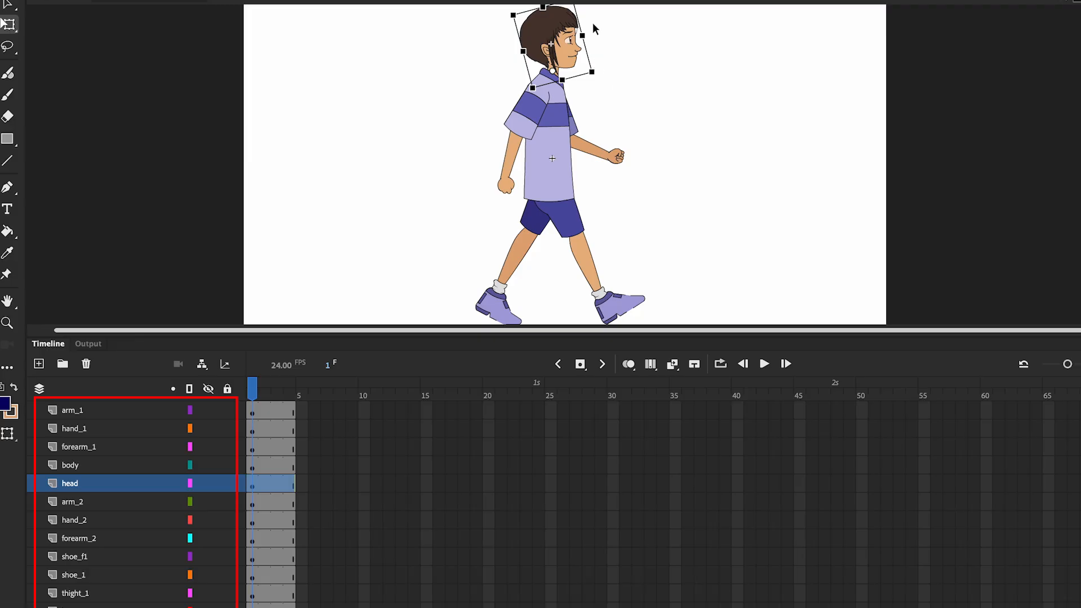
pyautogui.click(79, 539)
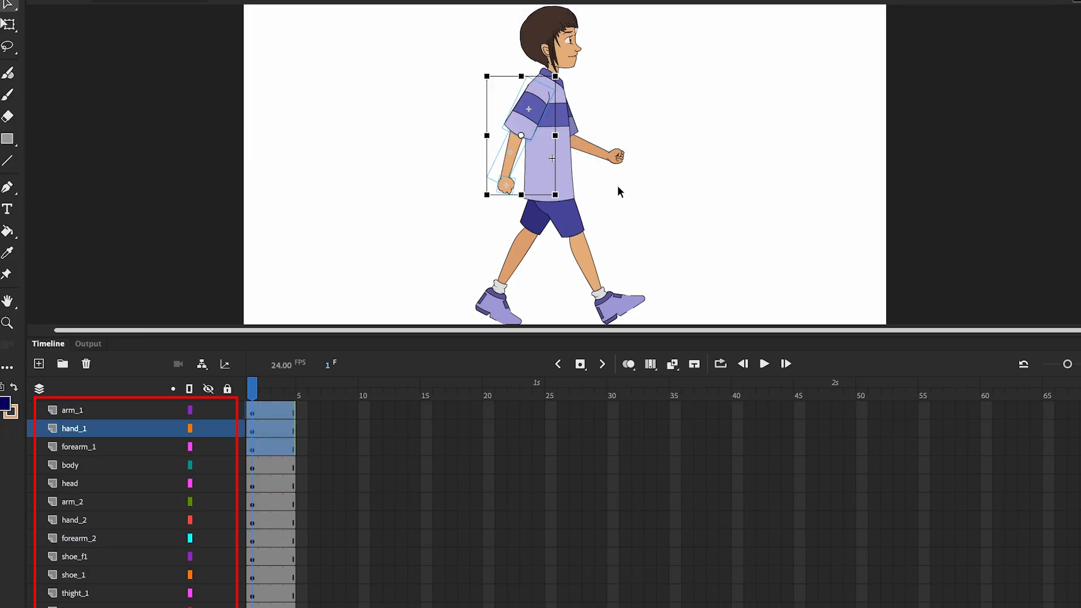
pyautogui.click(78, 539)
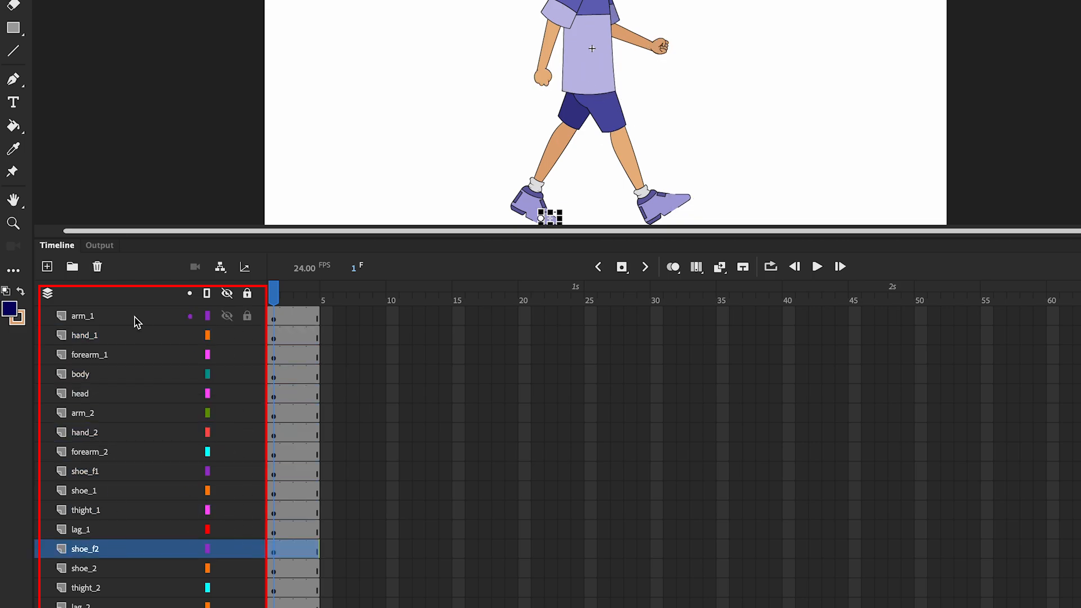
pyautogui.moveTo(90, 353)
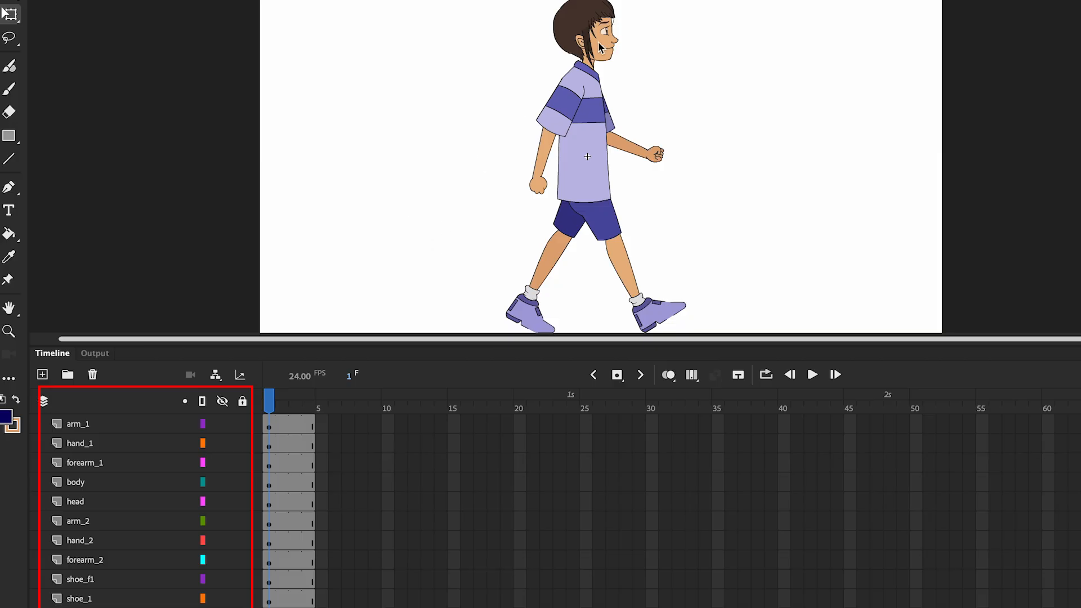
pyautogui.click(75, 501)
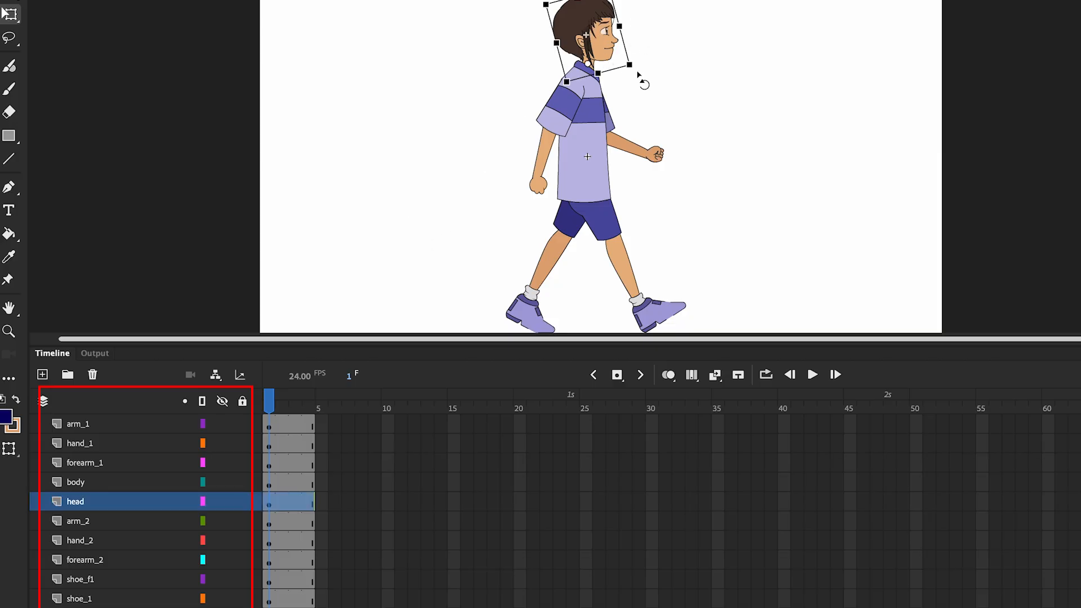
pyautogui.click(75, 482)
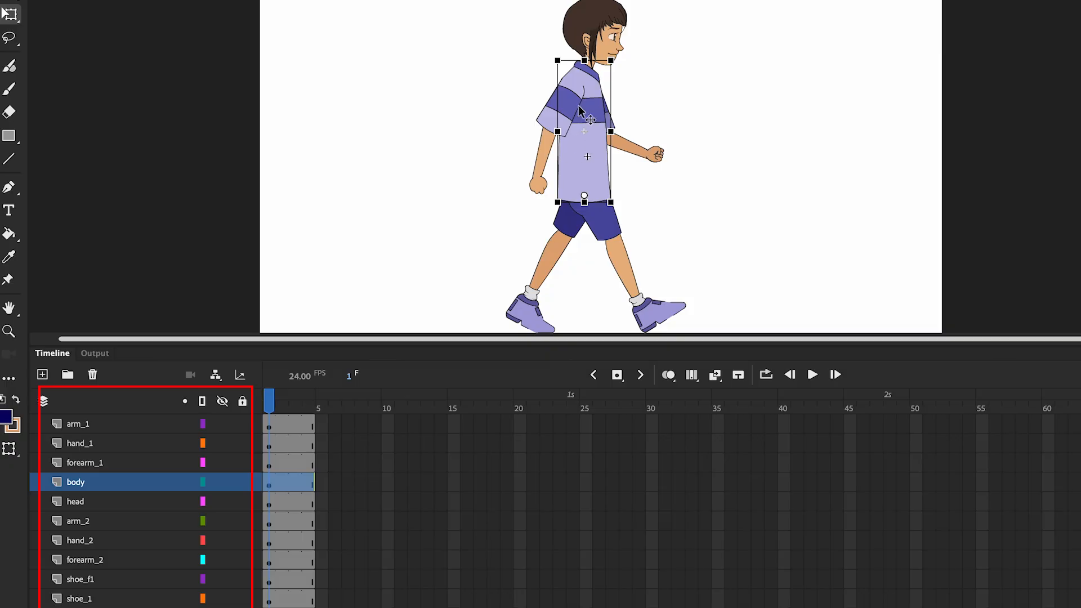
pyautogui.click(78, 424)
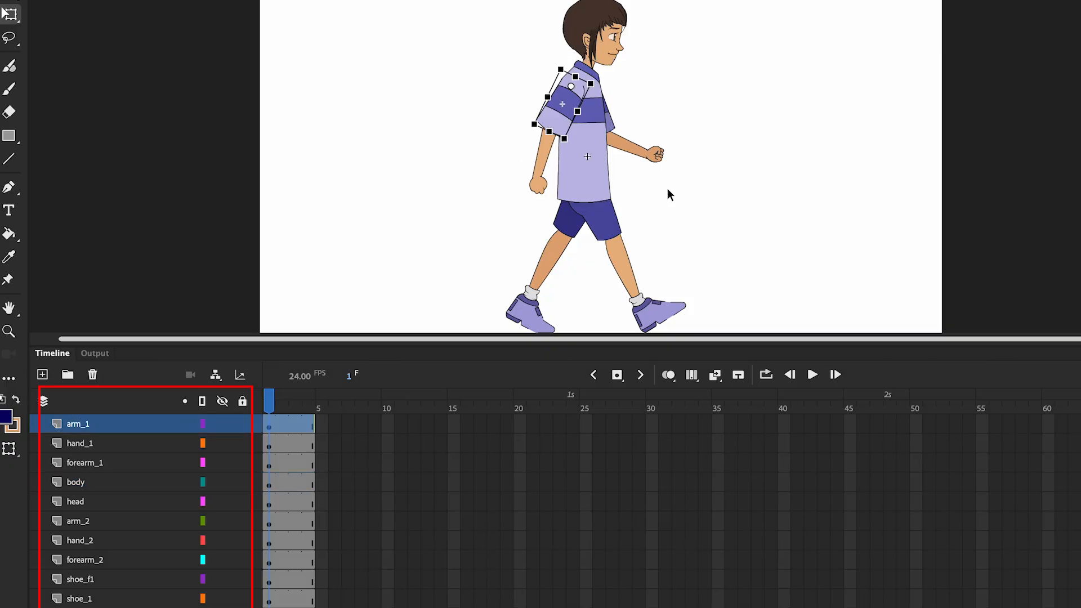
pyautogui.click(84, 560)
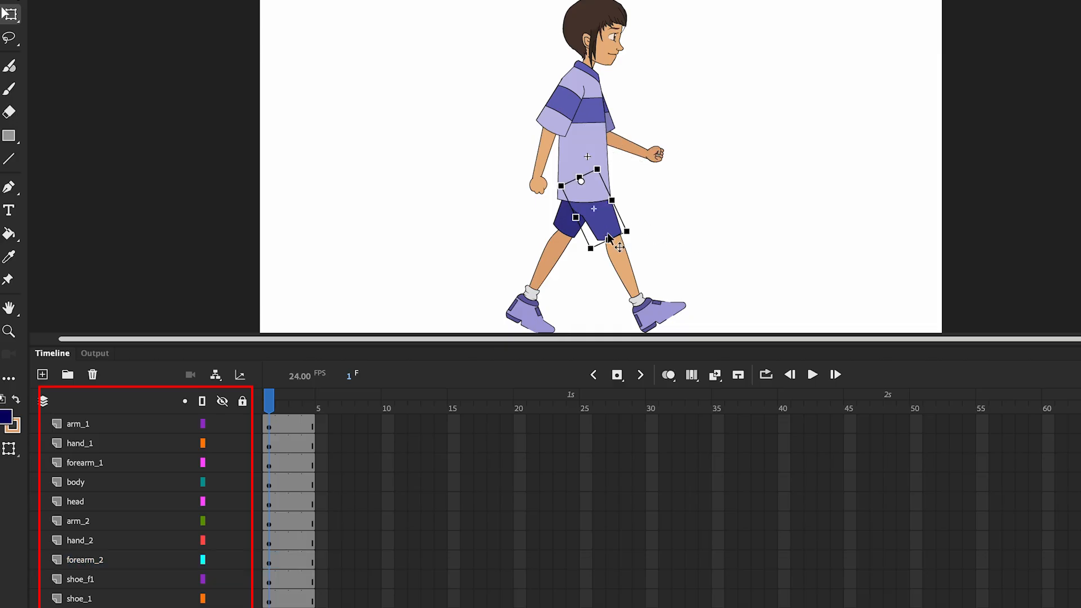
pyautogui.moveTo(620, 289)
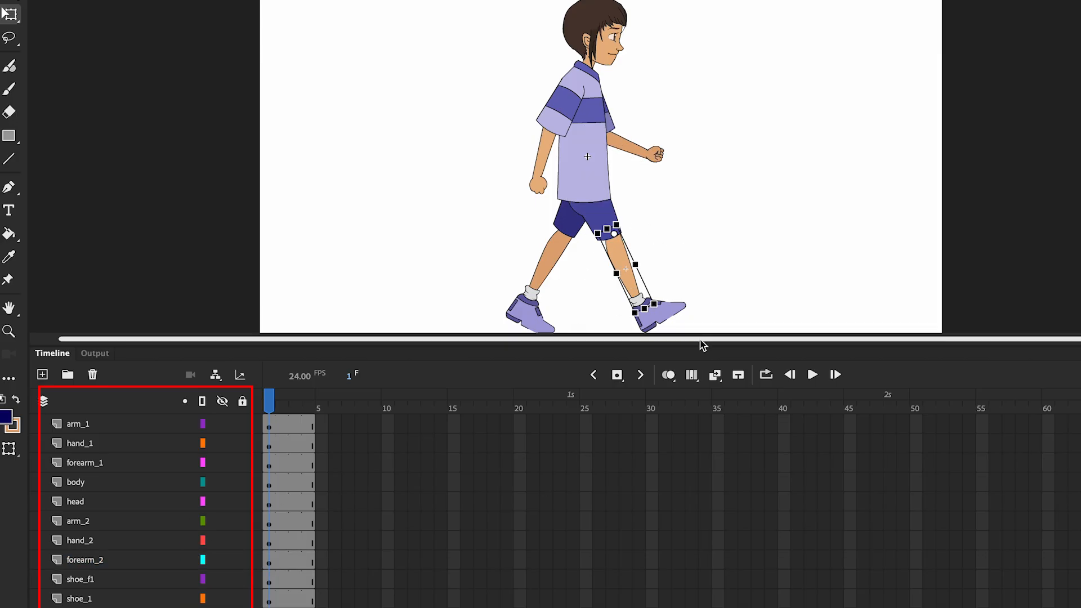
pyautogui.click(79, 598)
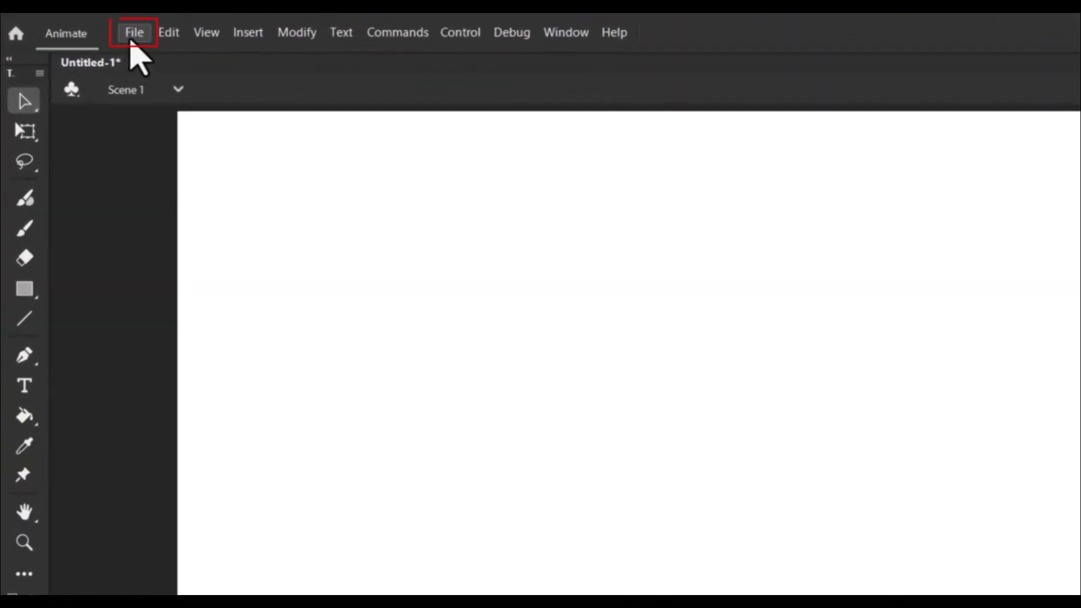
# Import the Walk cycle.ai Illustrator file to the stage via File > Import.
pyautogui.click(134, 32)
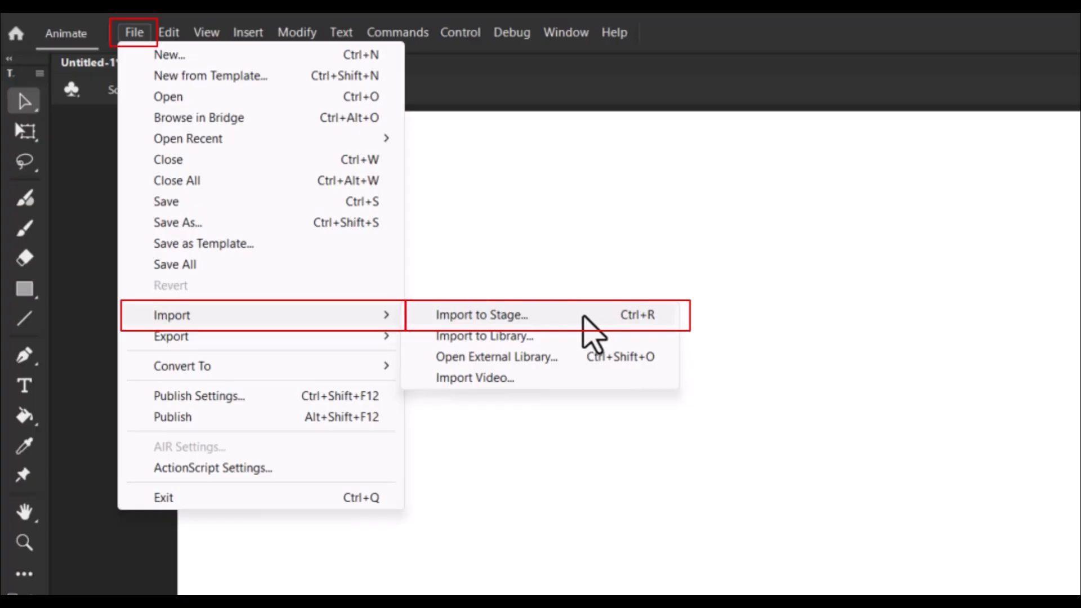
pyautogui.click(481, 314)
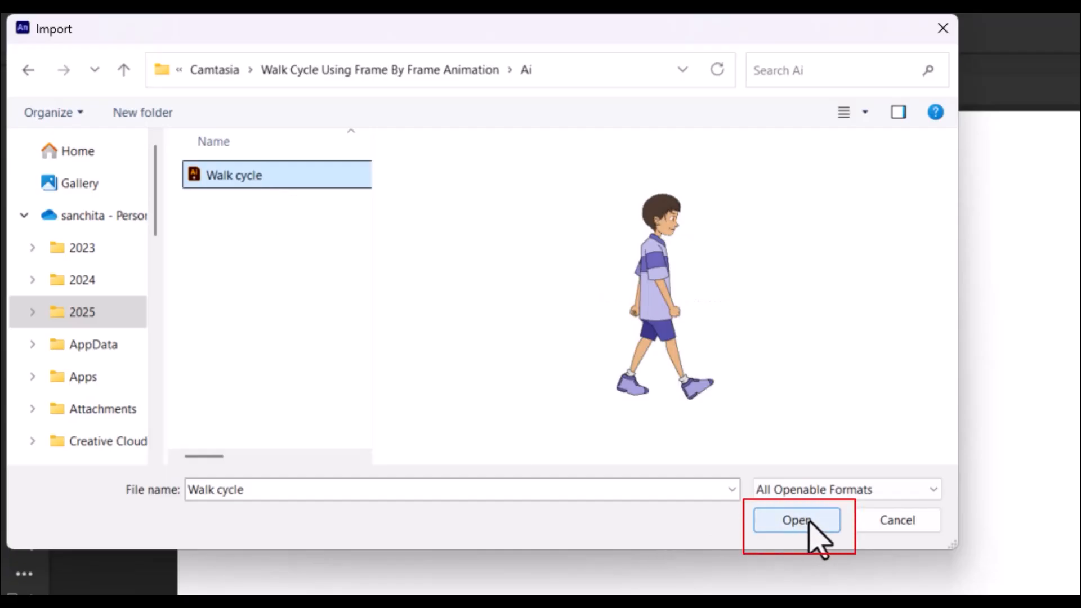
pyautogui.click(796, 520)
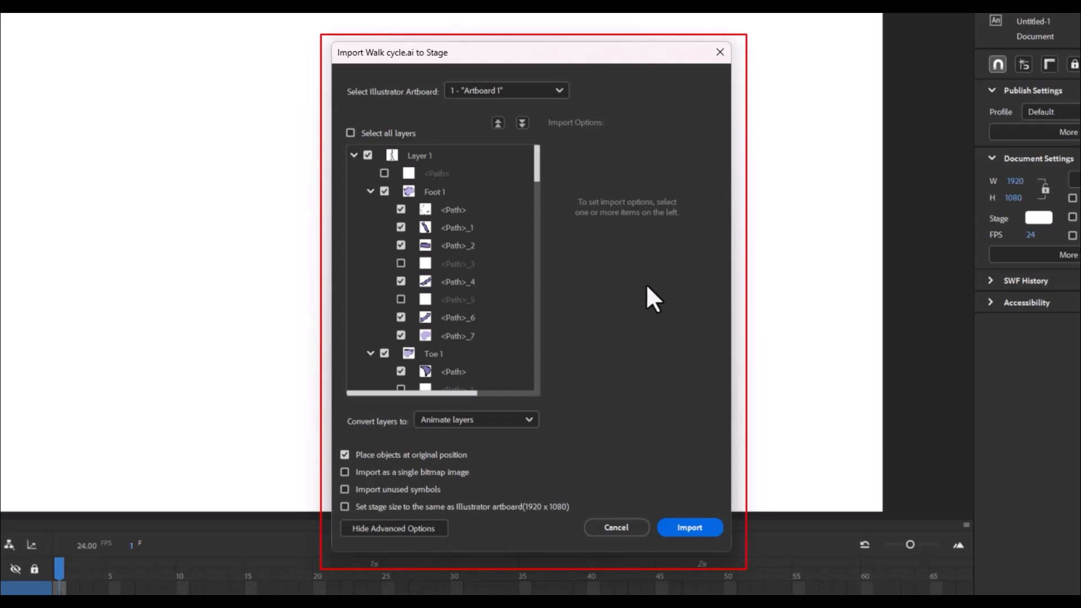
pyautogui.moveTo(539, 424)
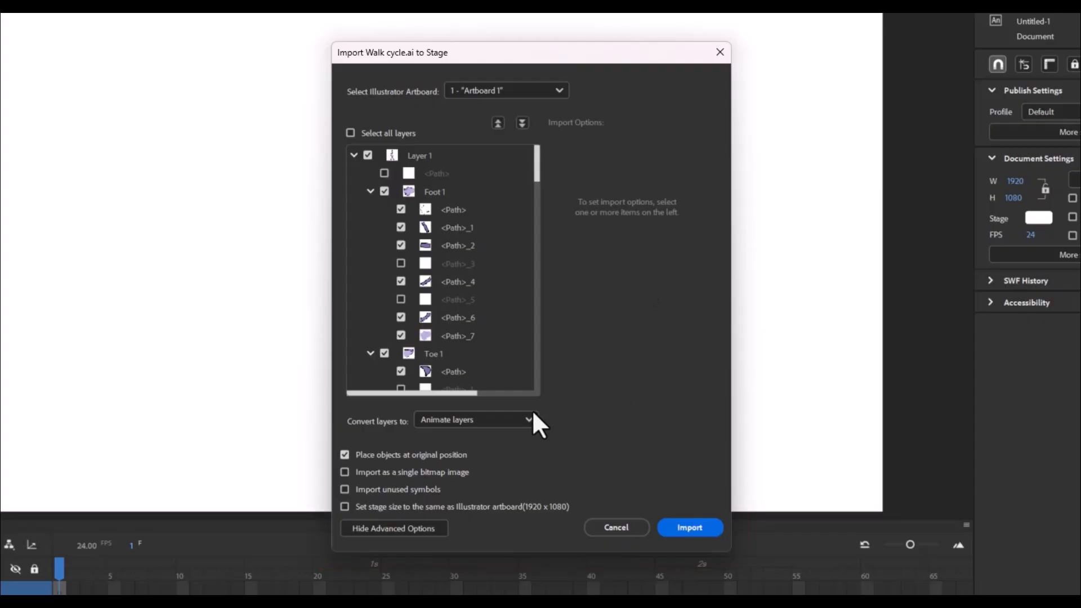
# Import the boy with Convert layers to Animate layers, placing his body parts on Layer_1.
pyautogui.click(475, 420)
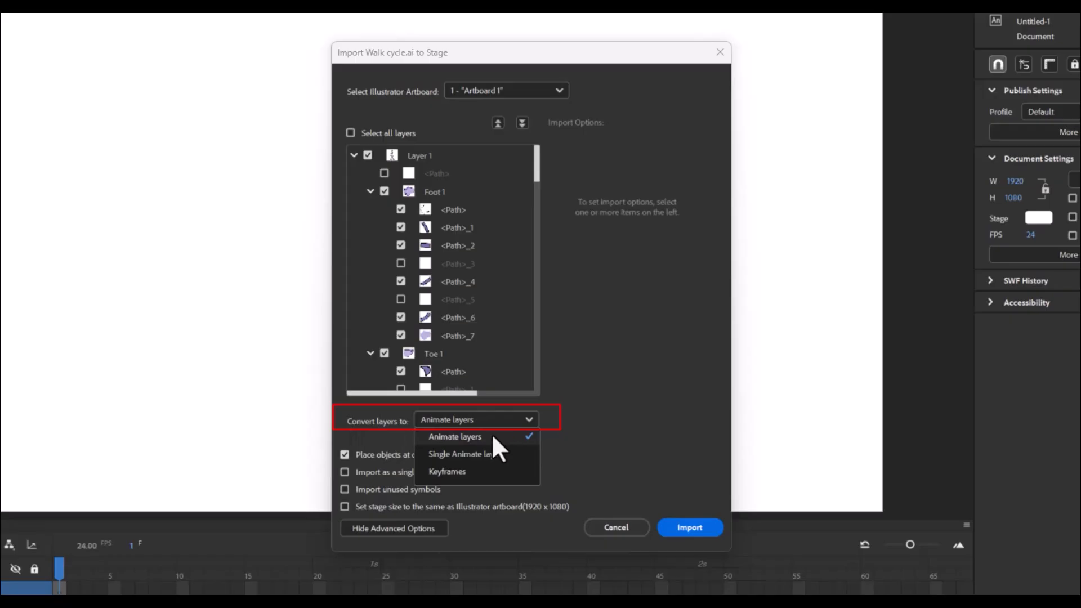
pyautogui.click(454, 437)
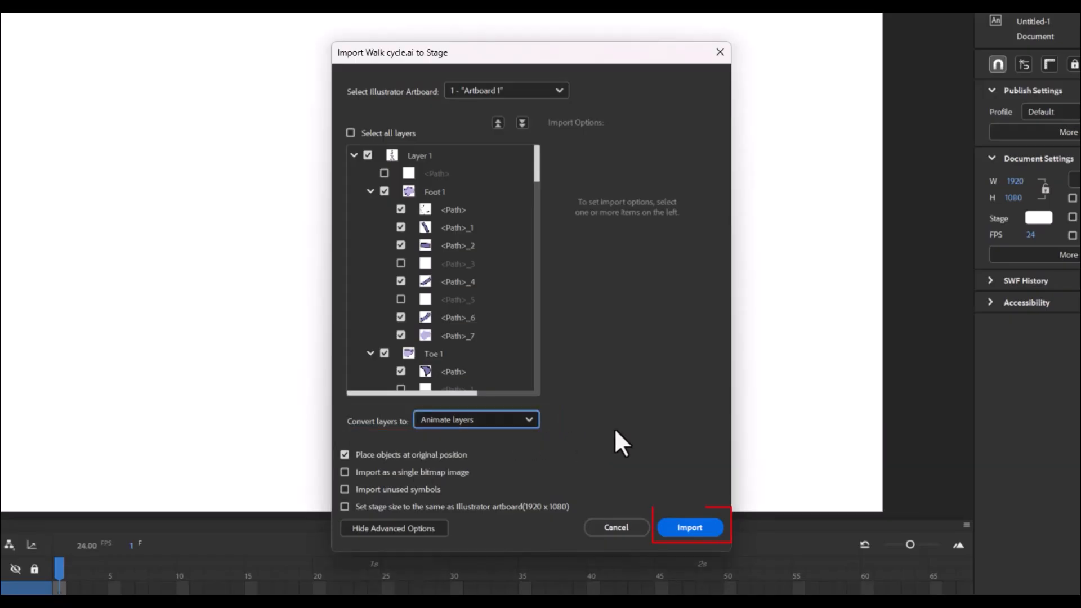
pyautogui.click(690, 527)
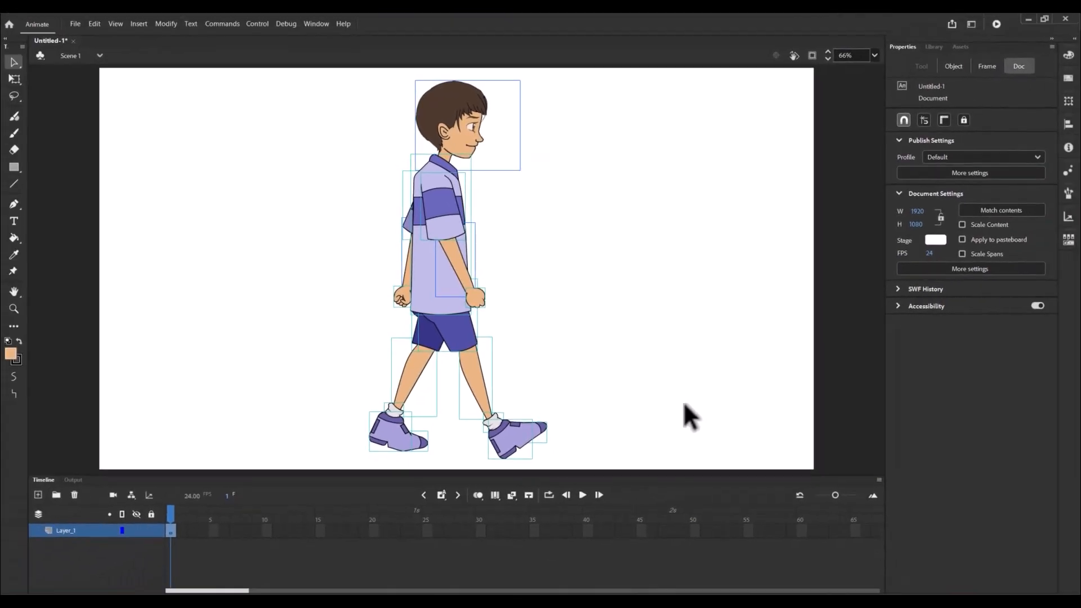
# Distribute the boy's body-part objects to separate named layers with Distribute to Layers.
pyautogui.click(601, 462)
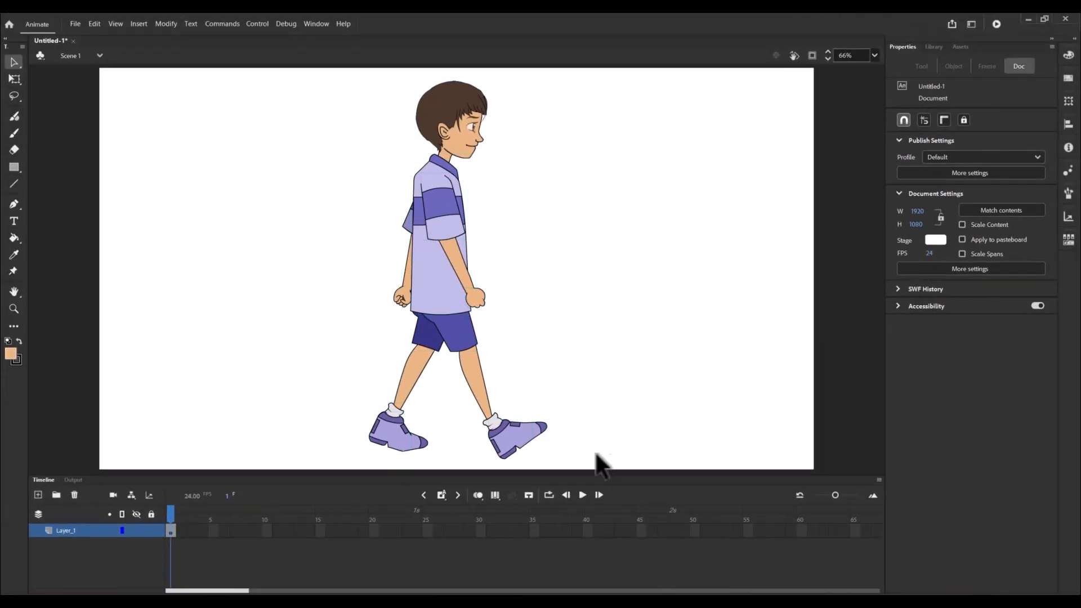
pyautogui.rightClick(452, 211)
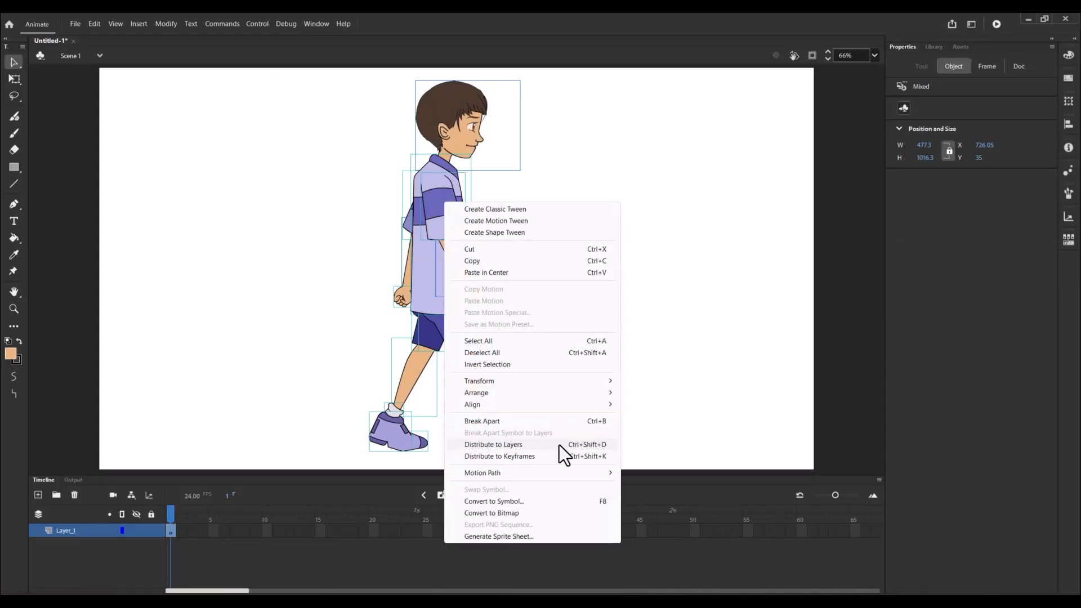
pyautogui.click(493, 444)
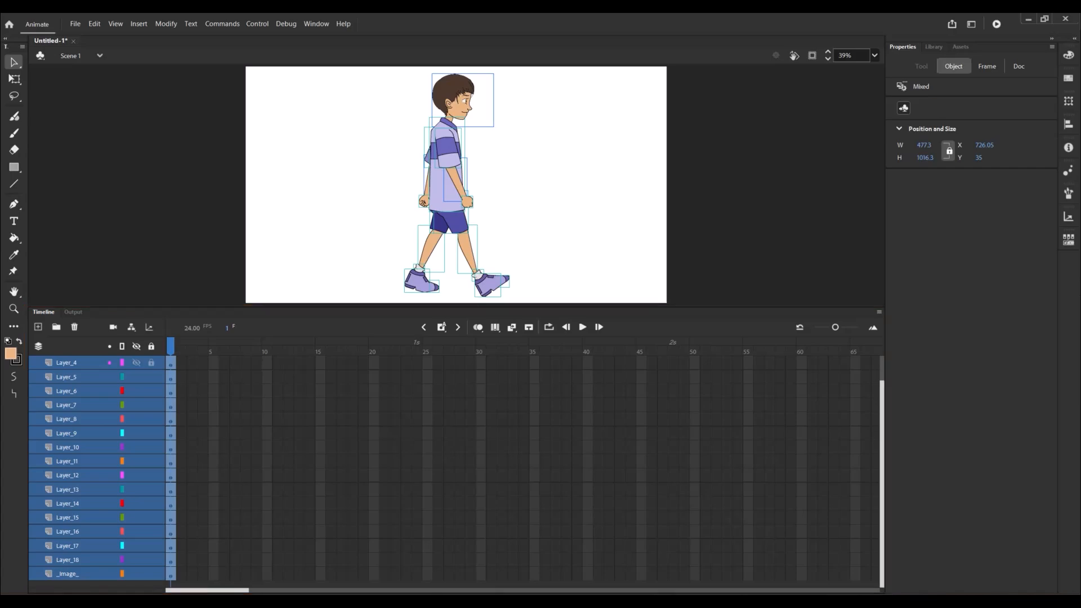
pyautogui.click(103, 40)
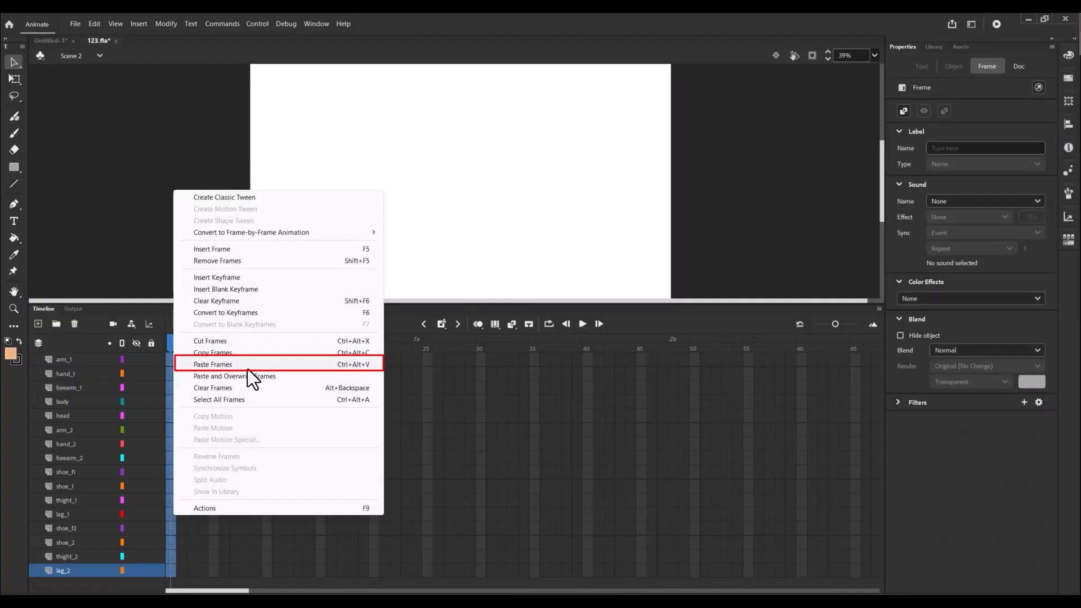
# Paste the copied walk-cycle frames until 123.fla Scene 2 spans 40 frames, then play the preview.
pyautogui.click(213, 364)
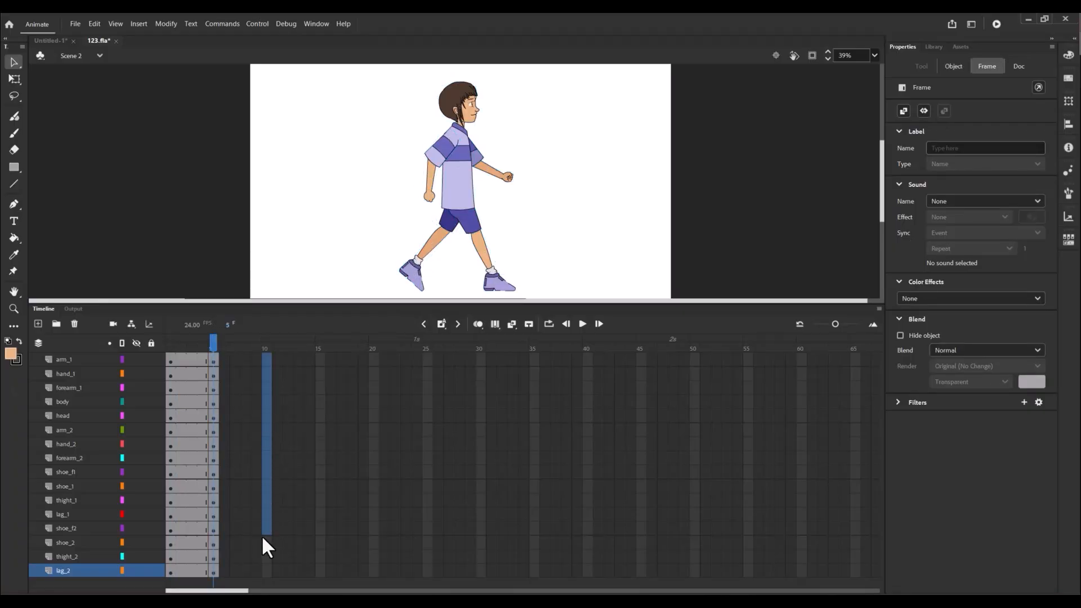
pyautogui.rightClick(268, 545)
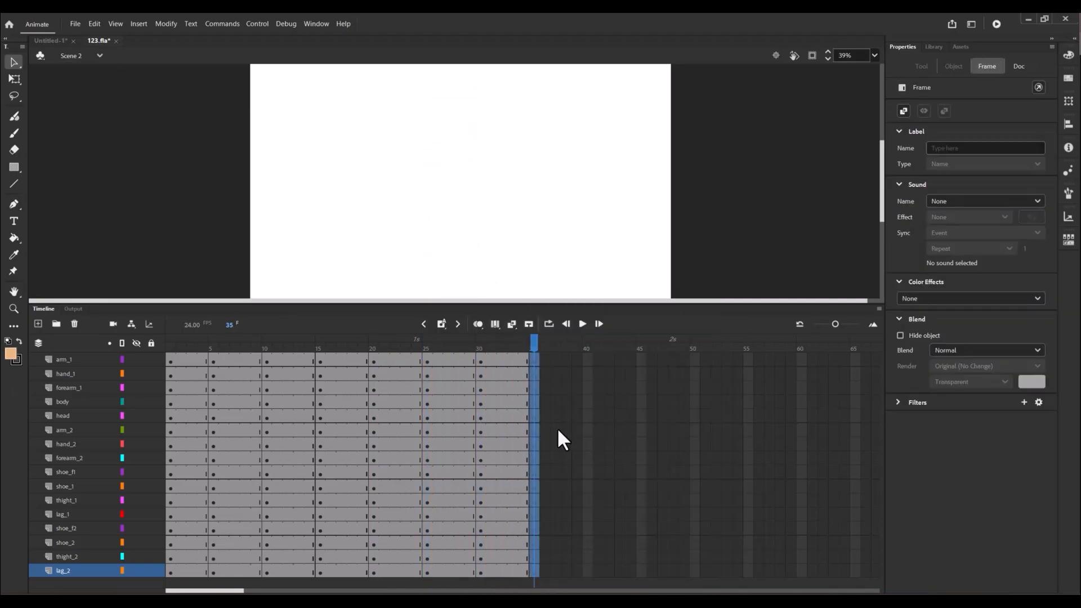
pyautogui.rightClick(564, 441)
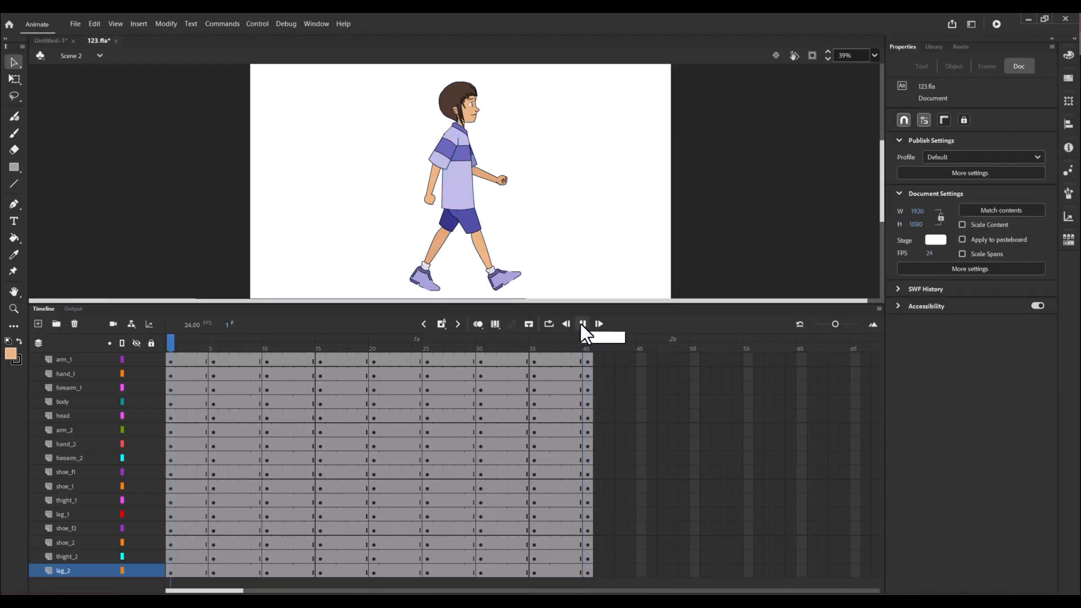
pyautogui.click(582, 324)
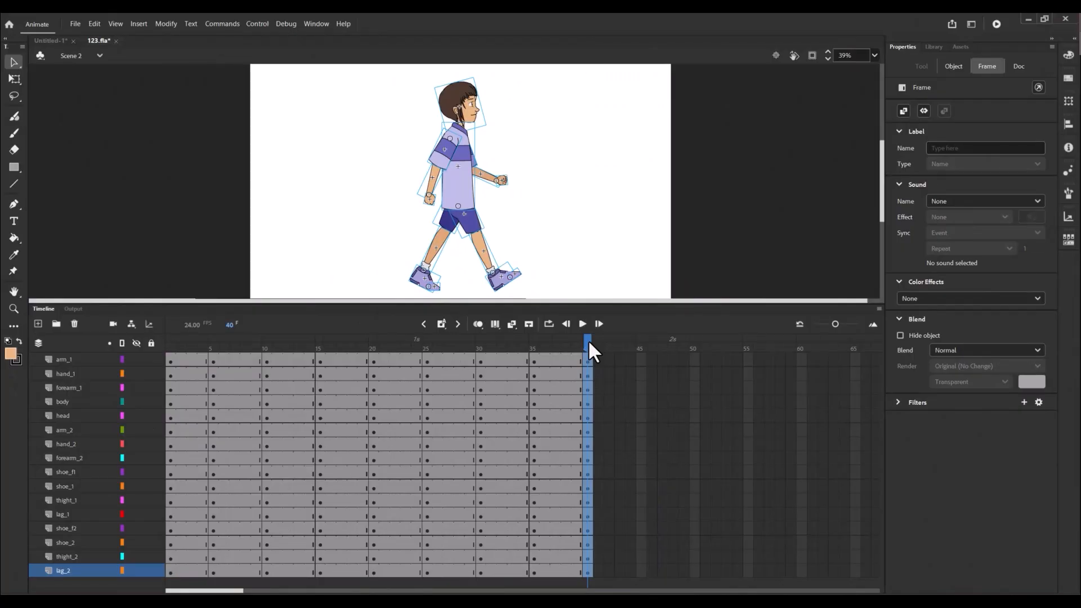
pyautogui.click(582, 325)
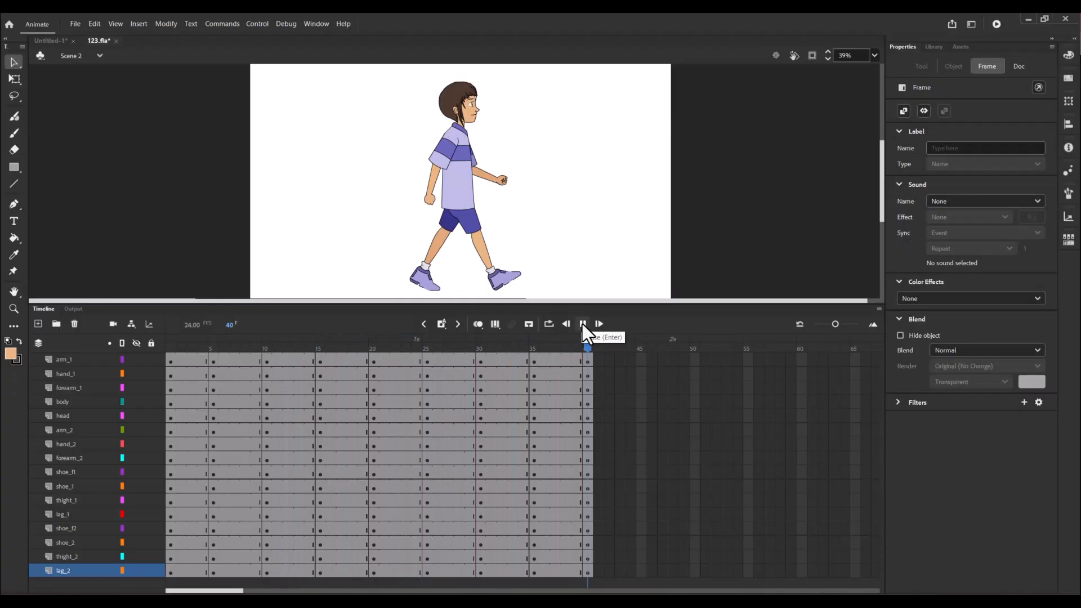
pyautogui.click(565, 325)
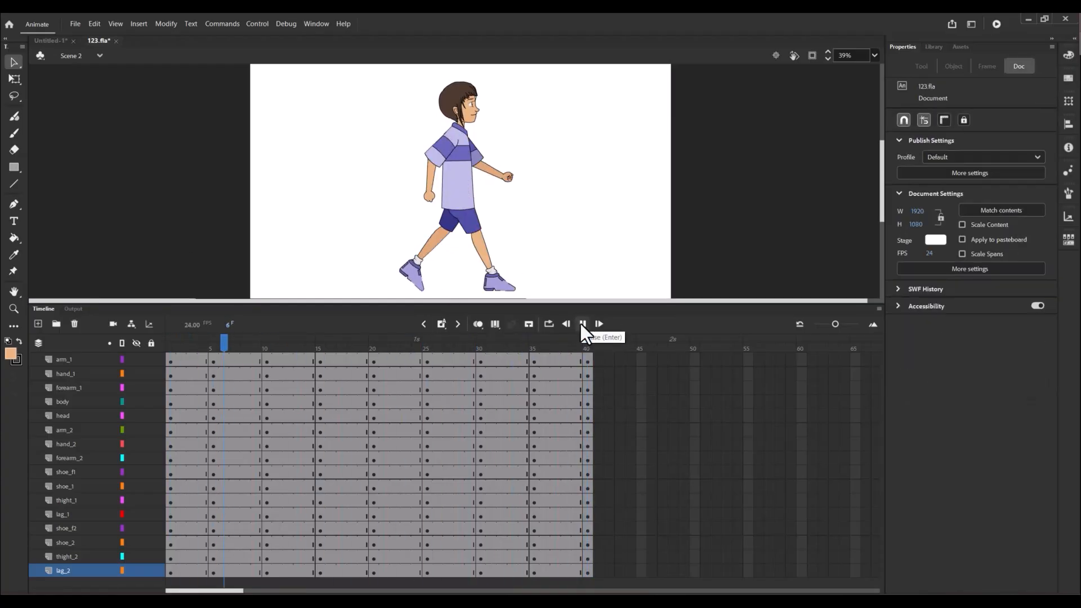
pyautogui.click(582, 324)
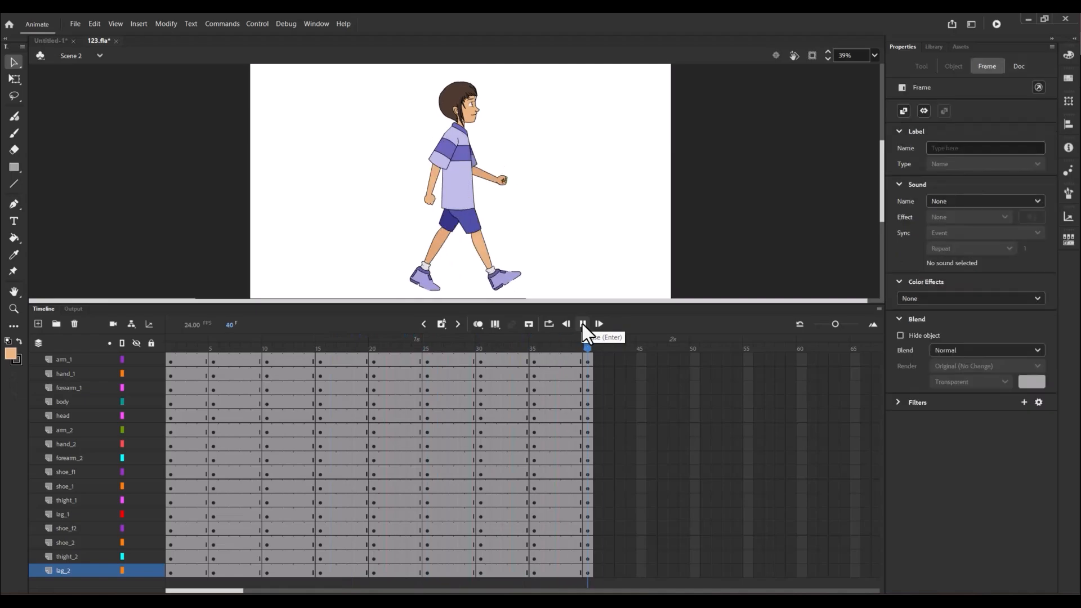